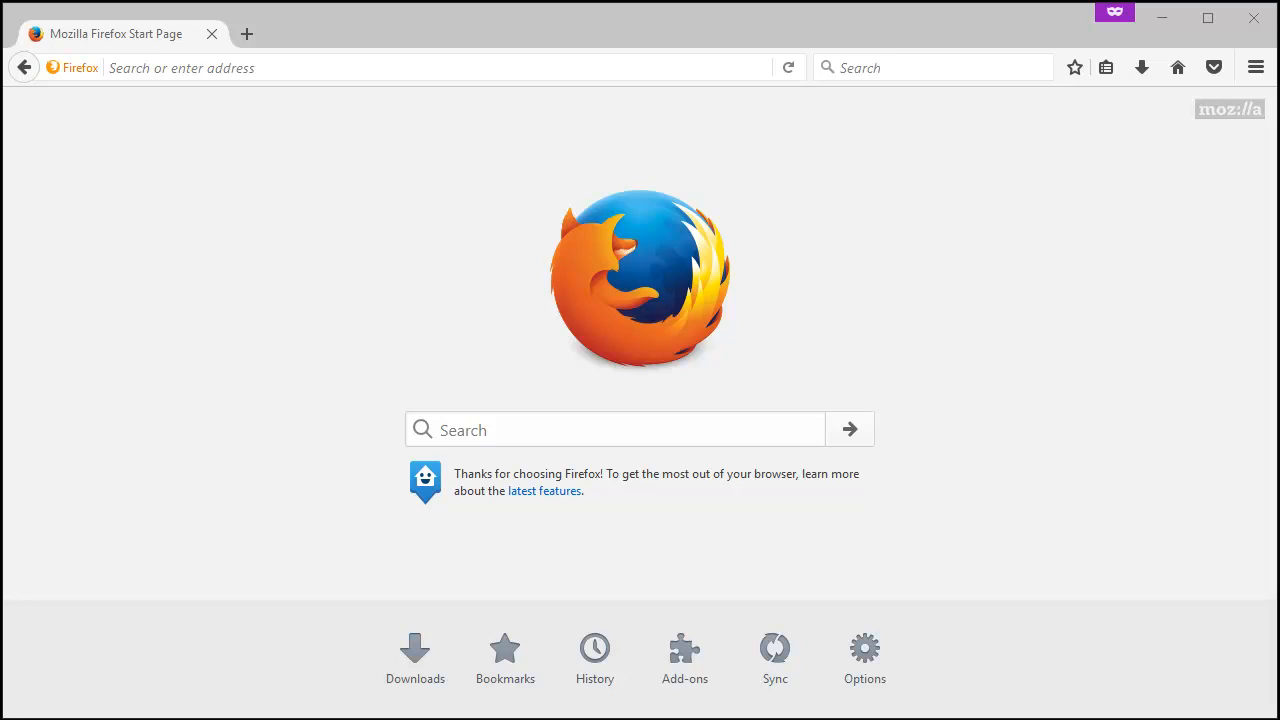
mouse_move(1008, 340)
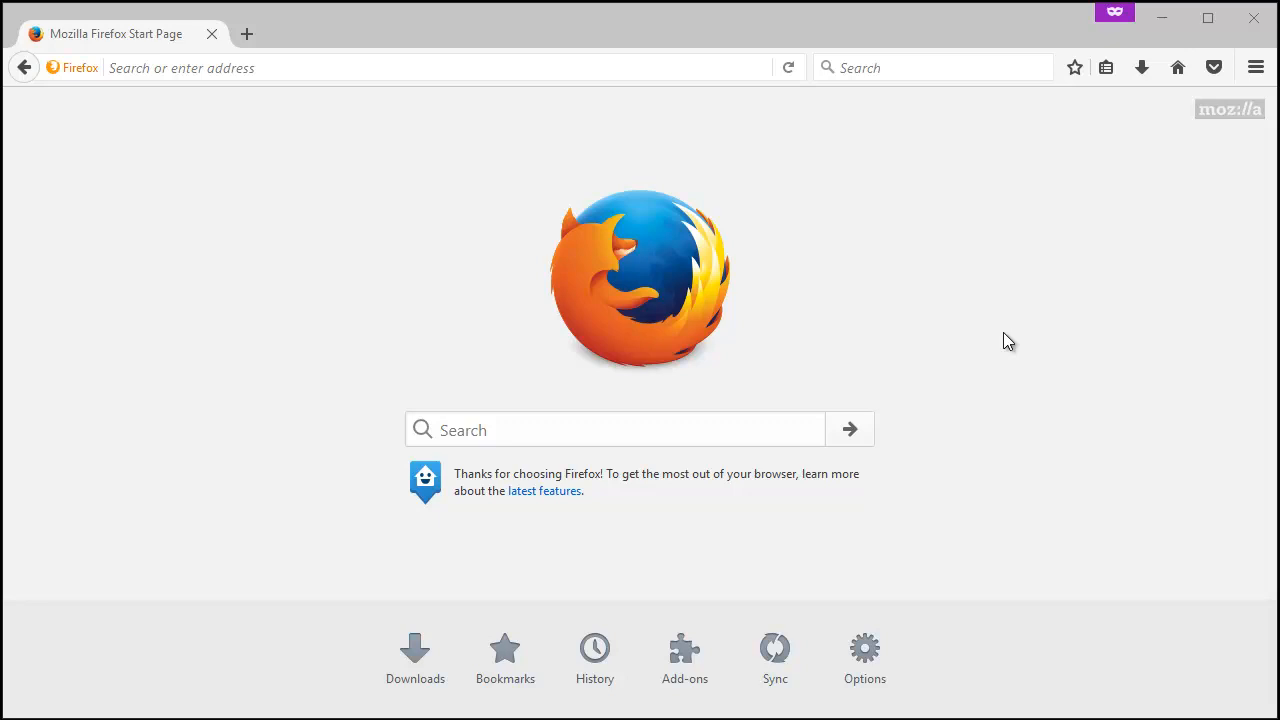
mouse_move(1256, 68)
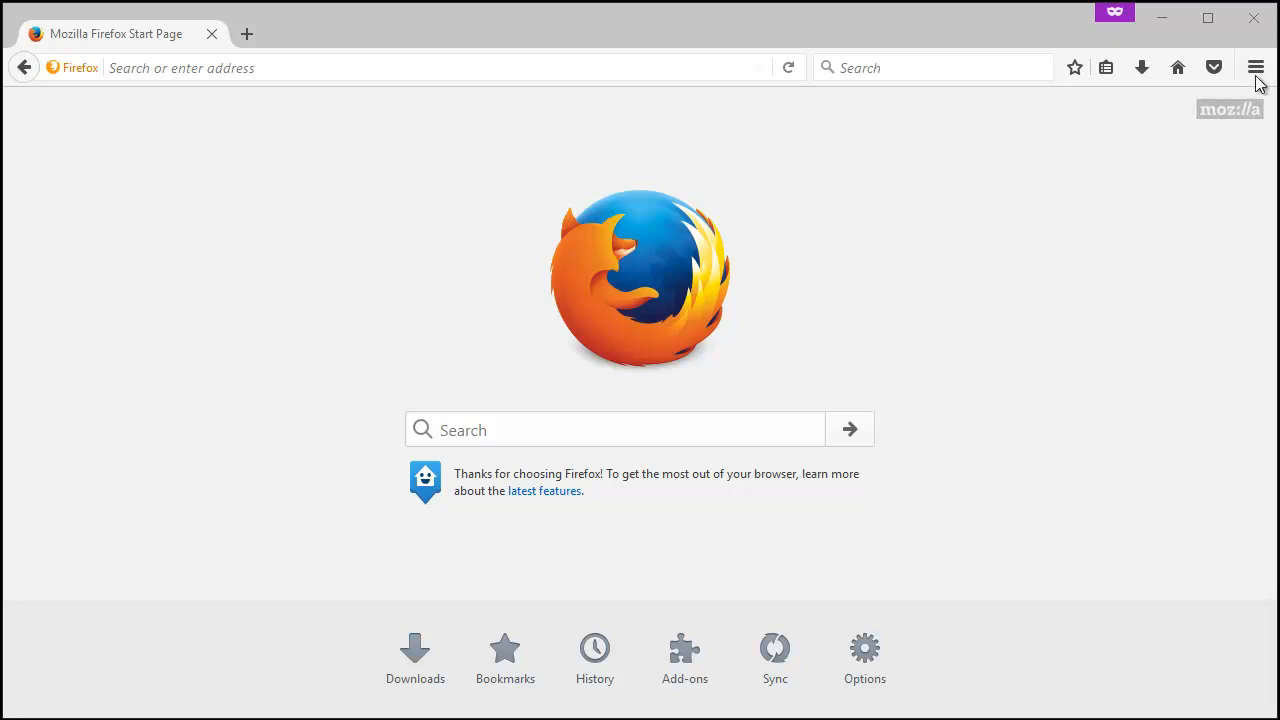
Step: Bring up Firefox's main hamburger menu over the start page
click(1256, 68)
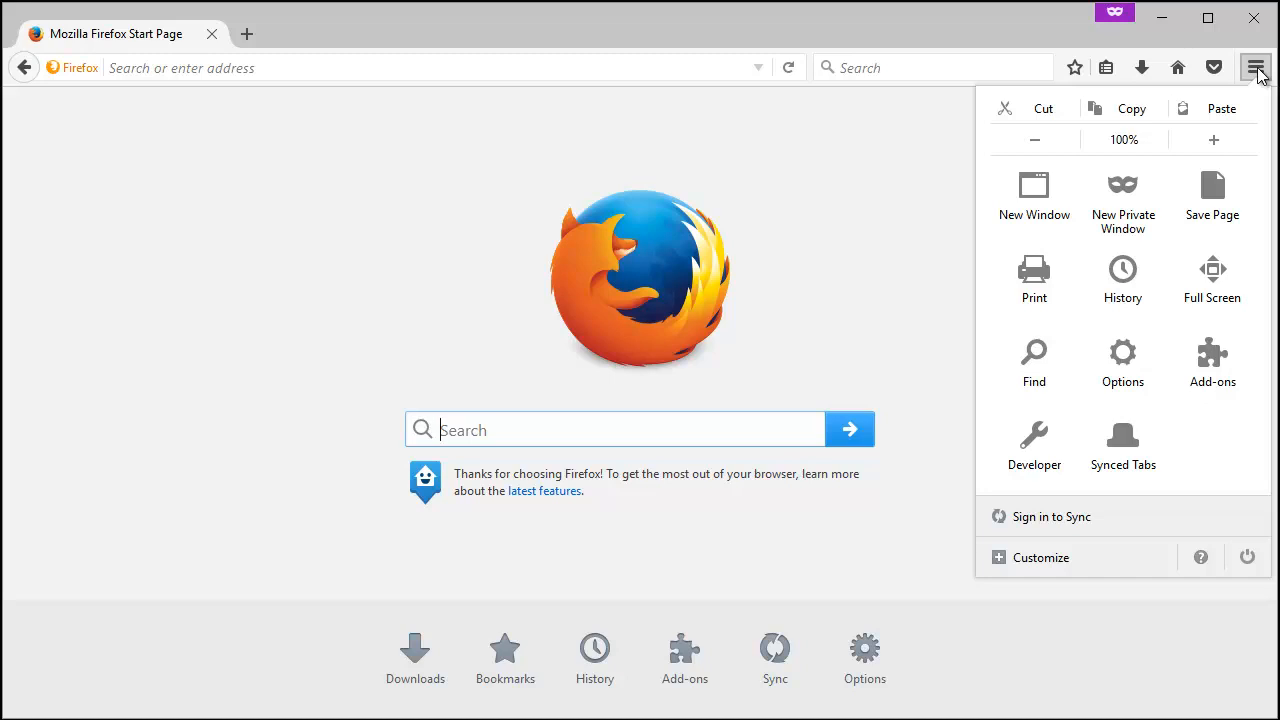
mouse_move(1138, 382)
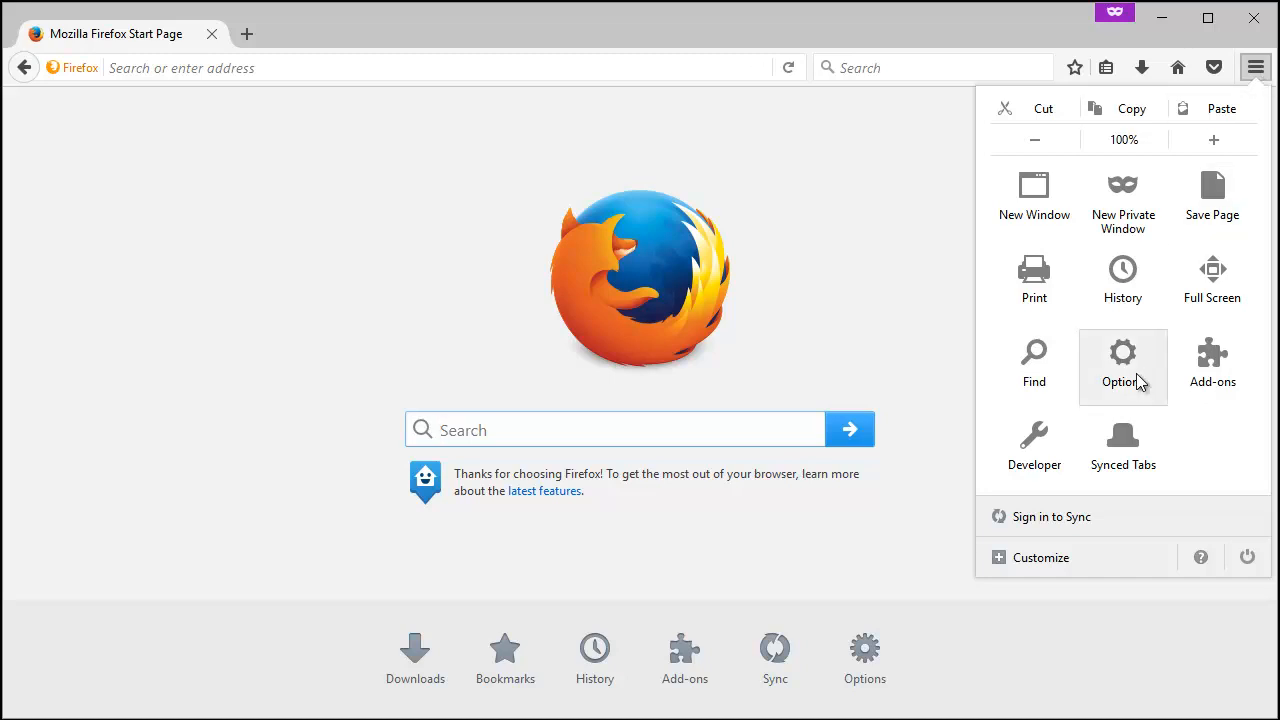
mouse_move(1112, 352)
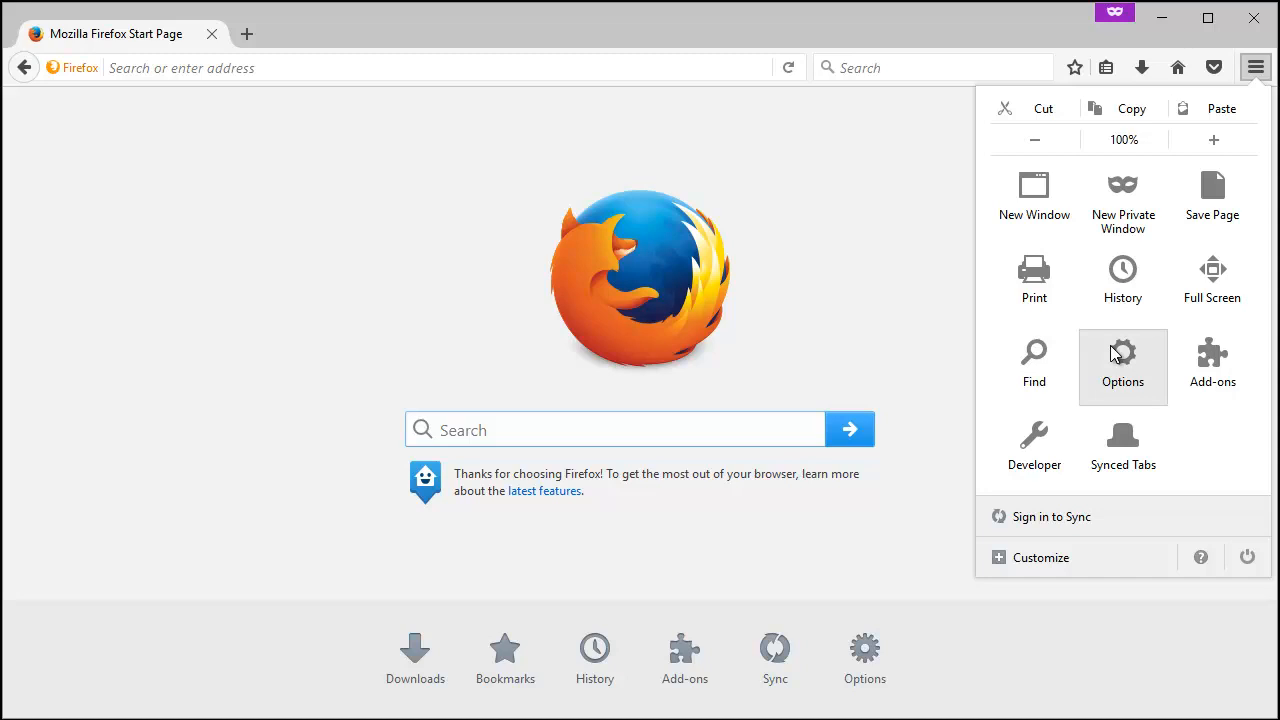
Step: In Options > General, set 'When Firefox starts' to 'Show a blank page'
click(1122, 362)
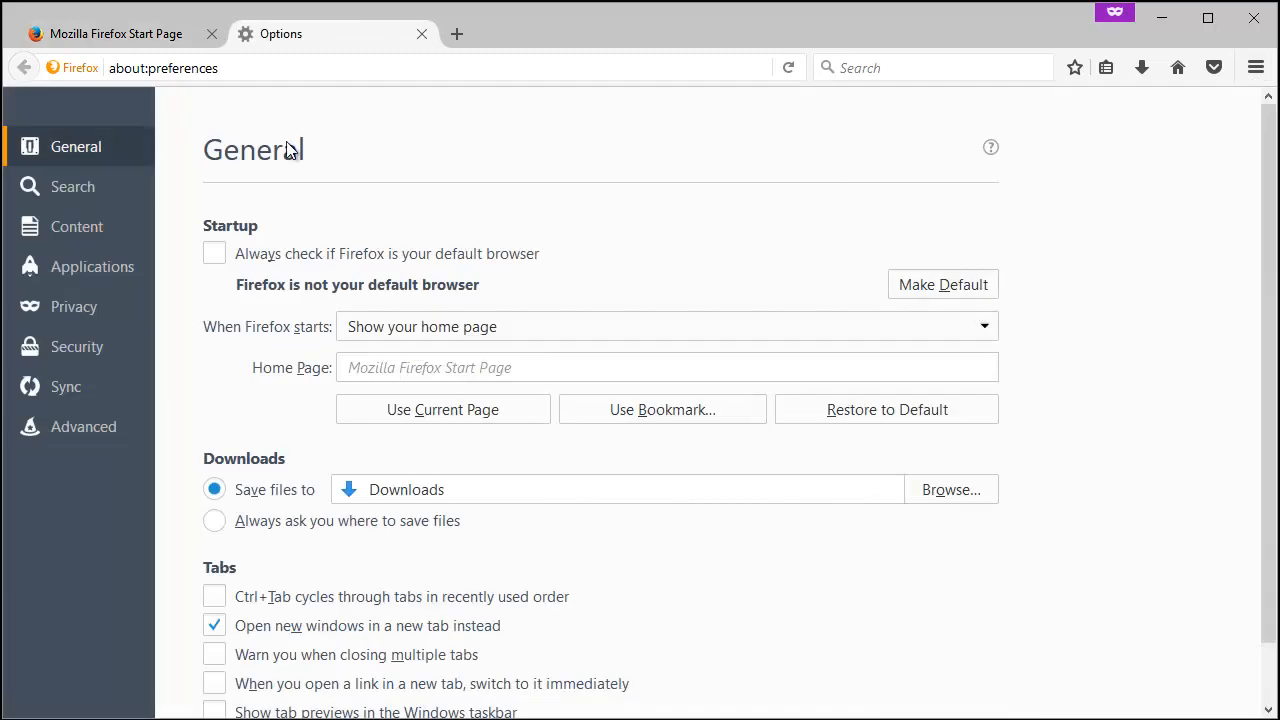
mouse_move(592, 330)
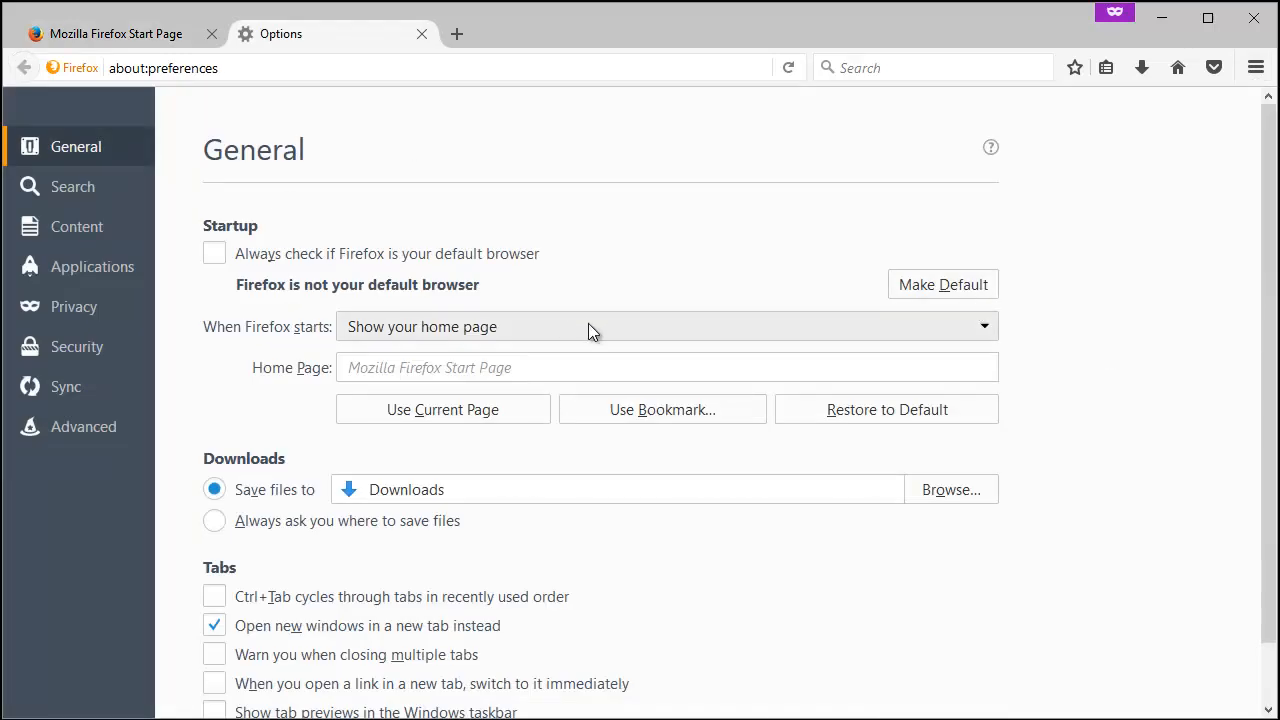
click(668, 326)
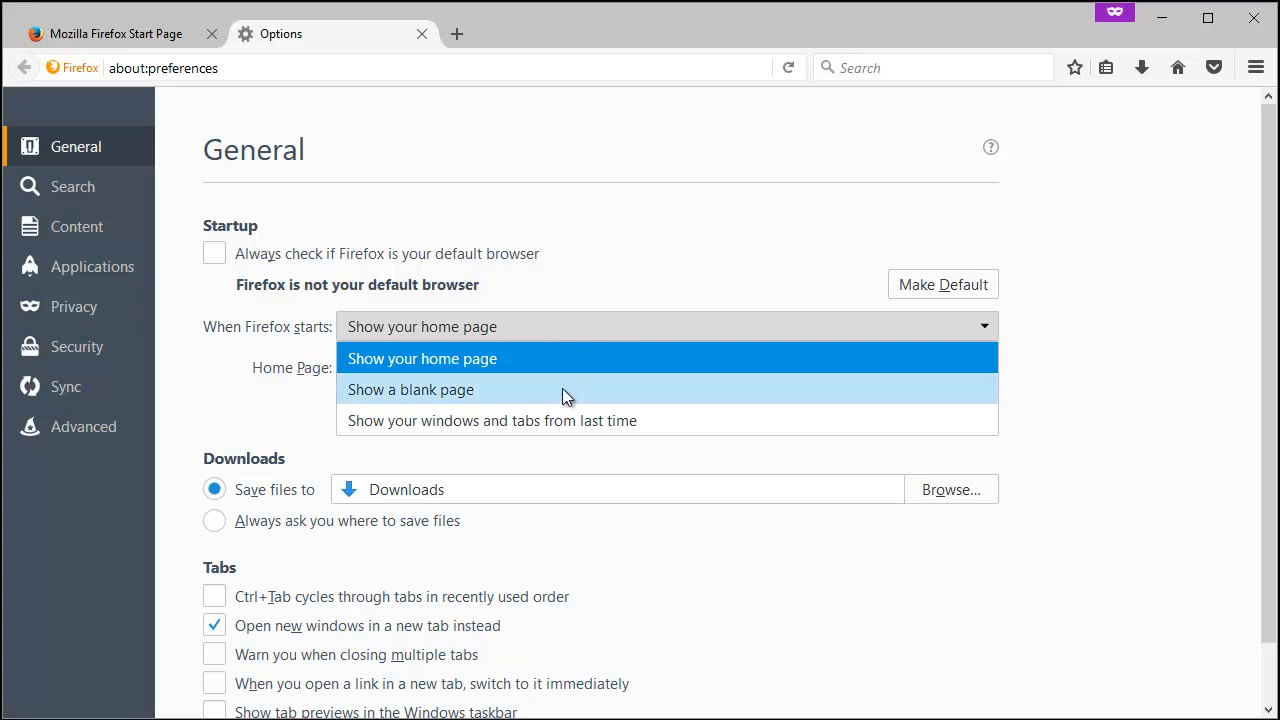
mouse_move(570, 388)
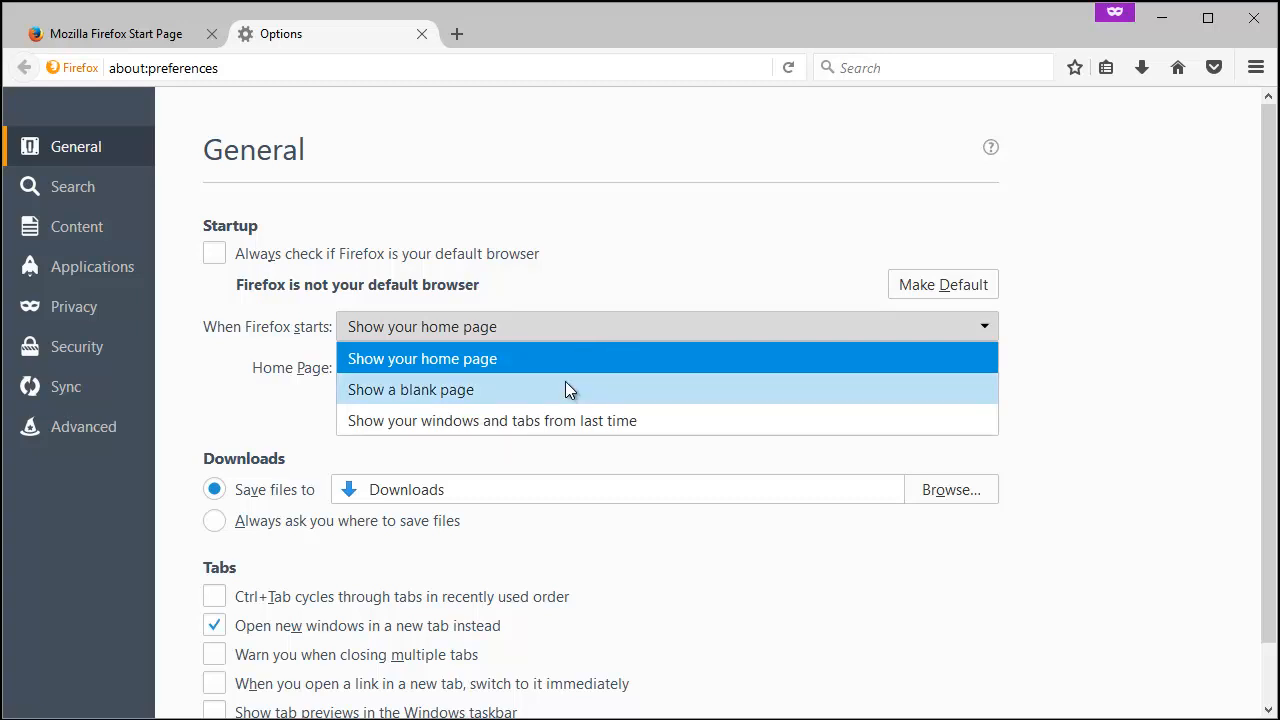
click(410, 388)
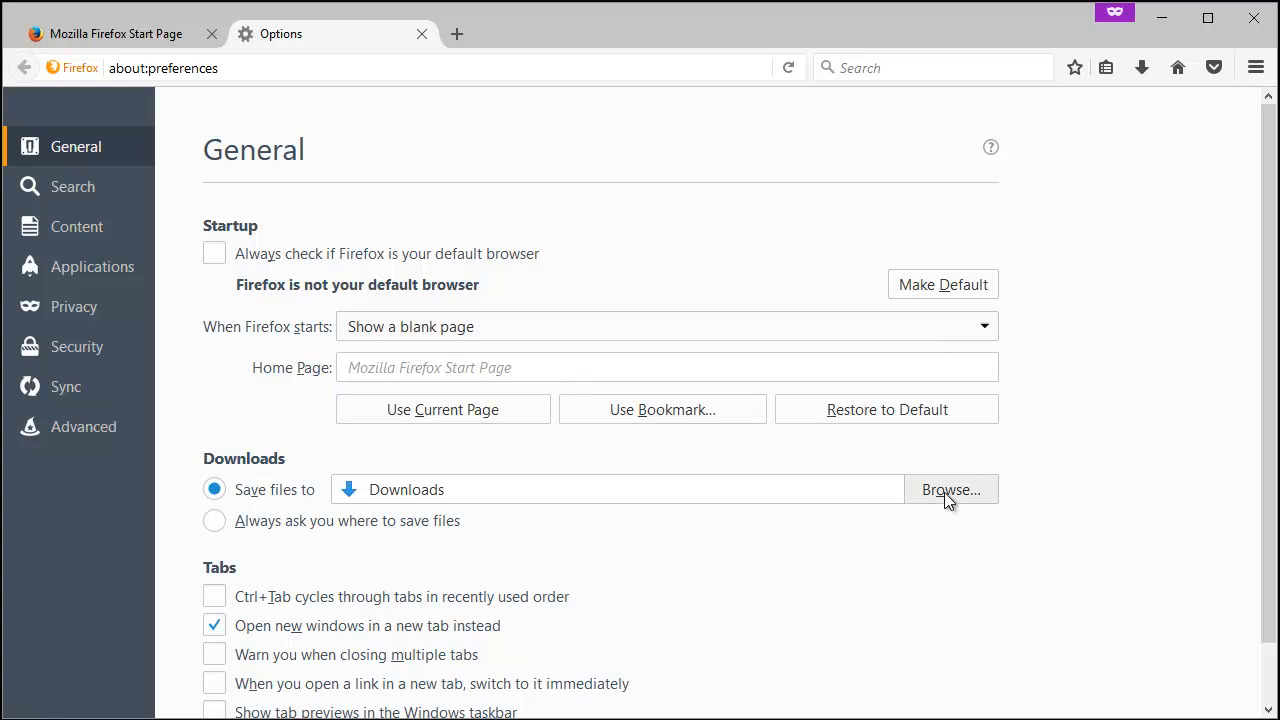
mouse_move(912, 488)
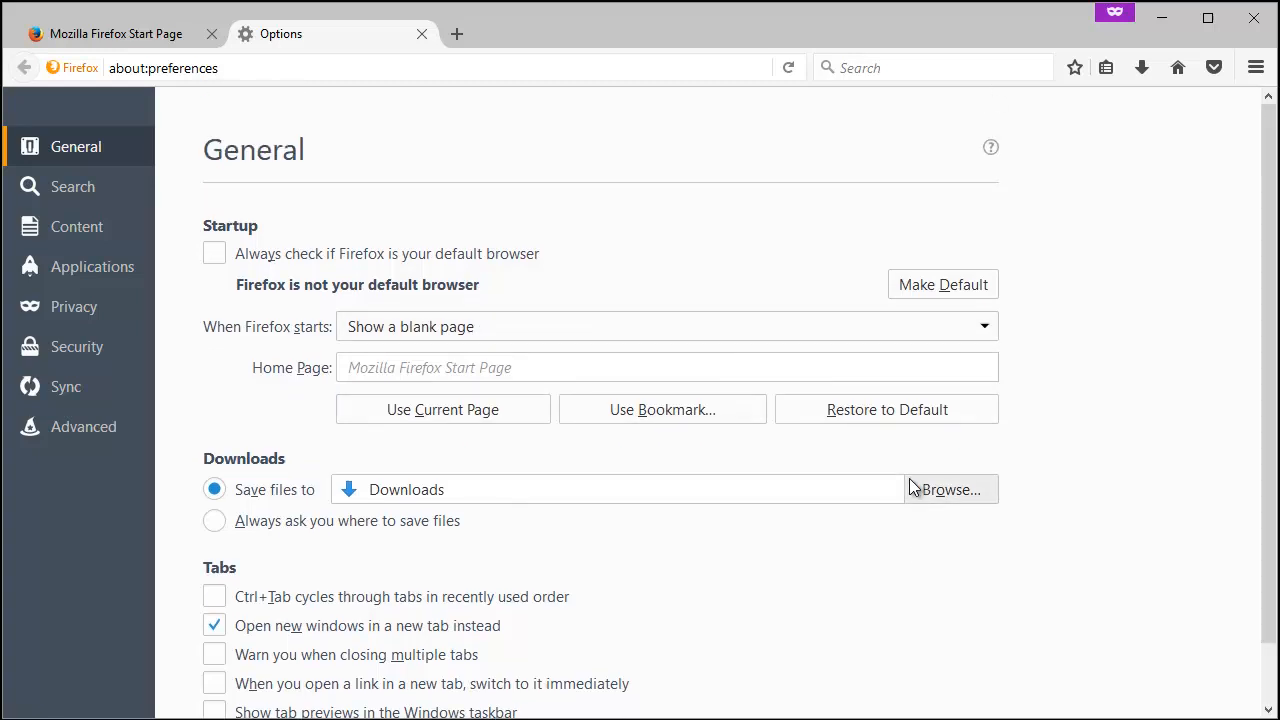
click(668, 326)
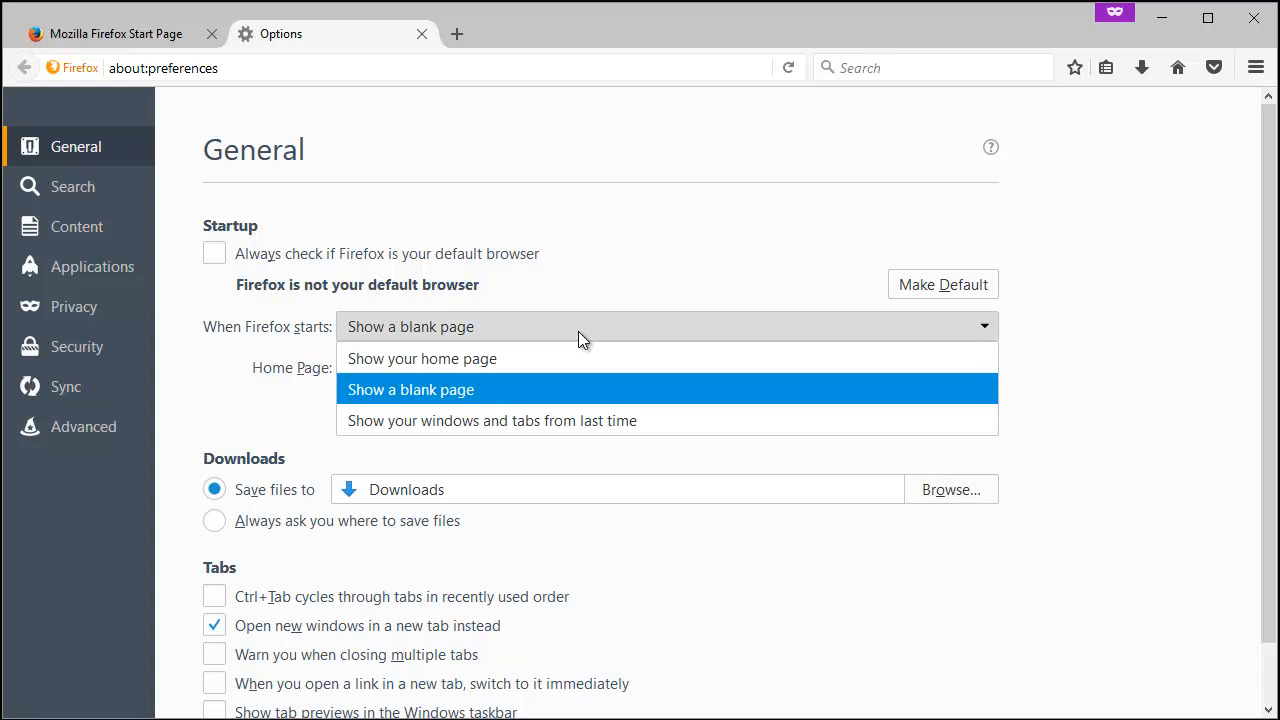
click(410, 388)
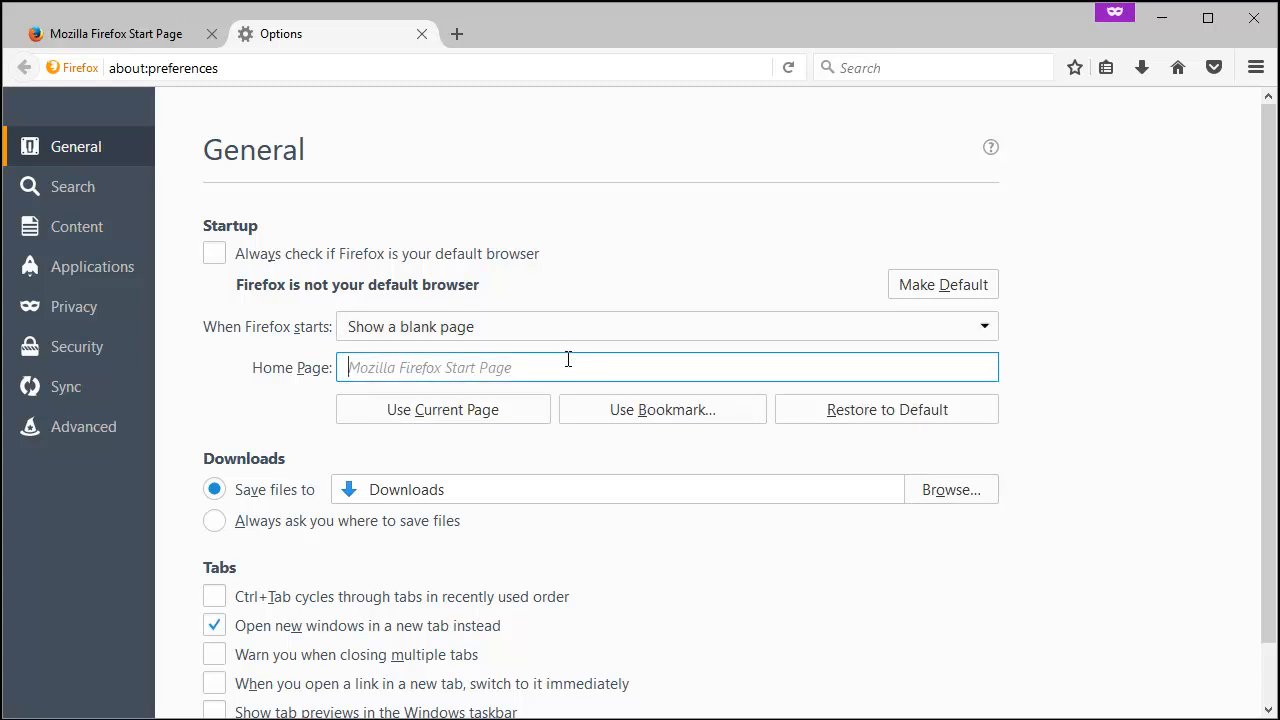
text(w)
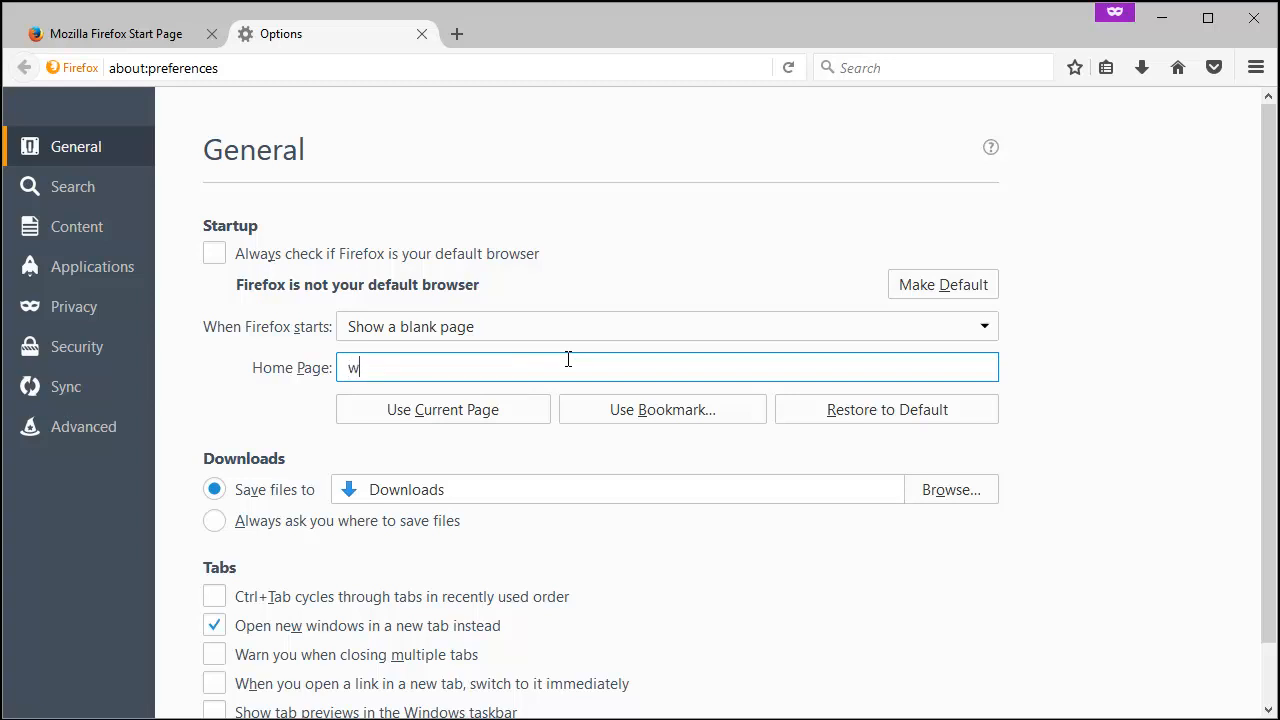
text(ww.nfl.com/)
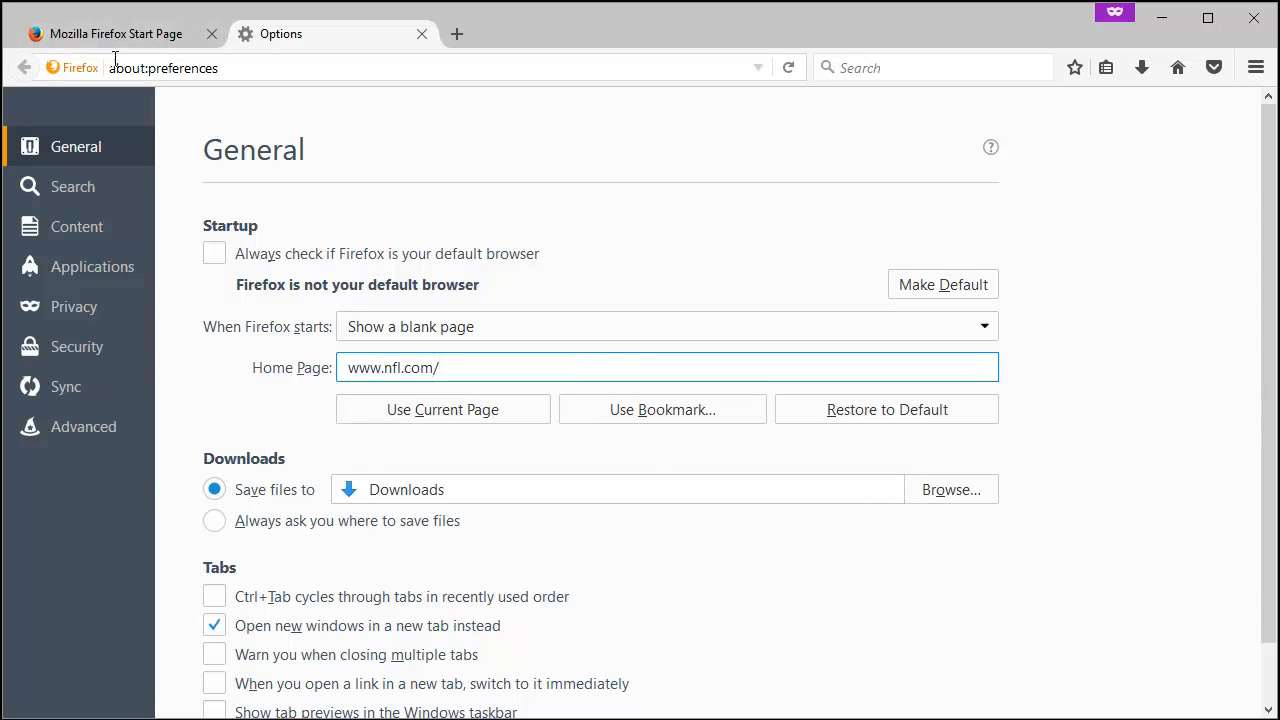
mouse_move(468, 466)
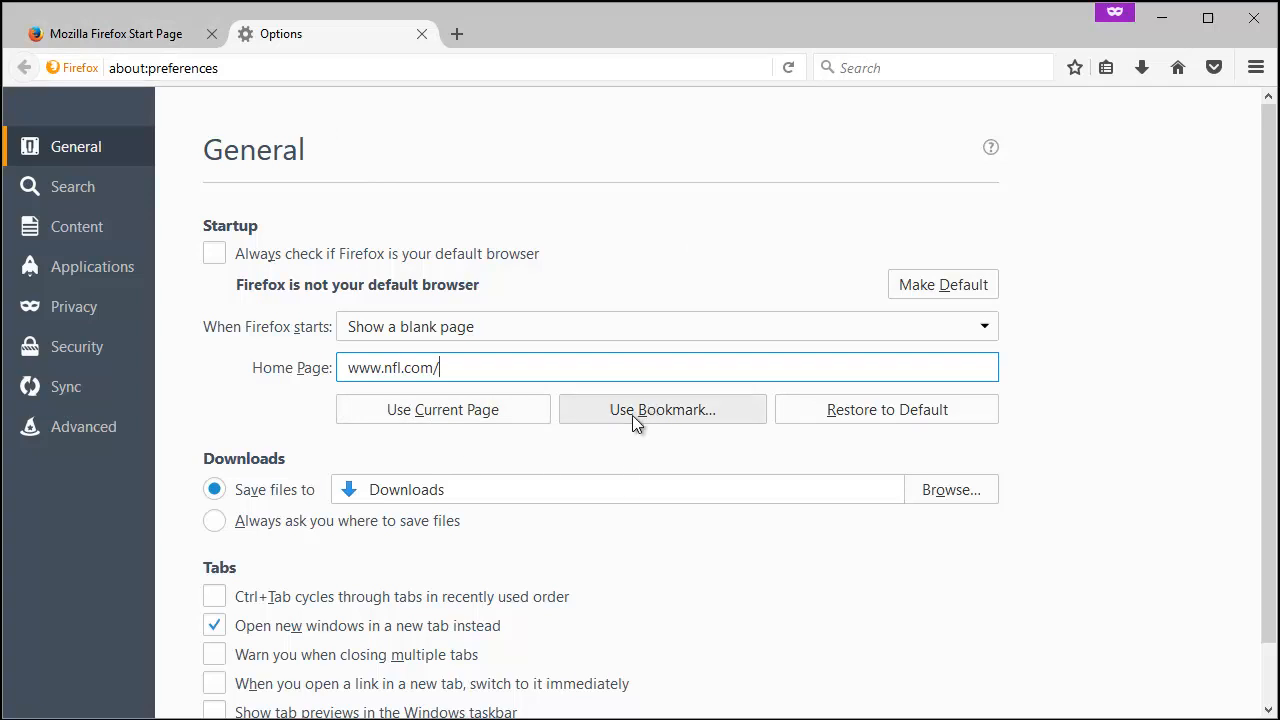
click(72, 186)
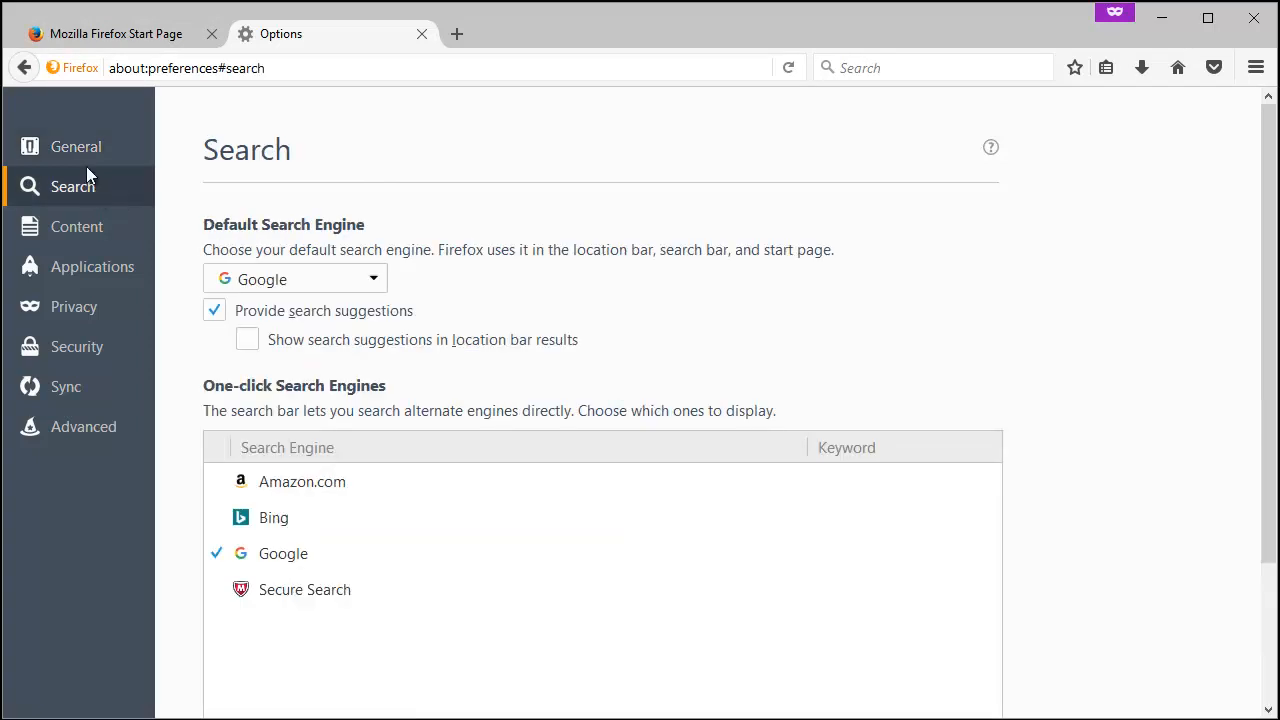
Step: Open a Private Browsing page, then return to the Firefox Start Page tab
click(76, 146)
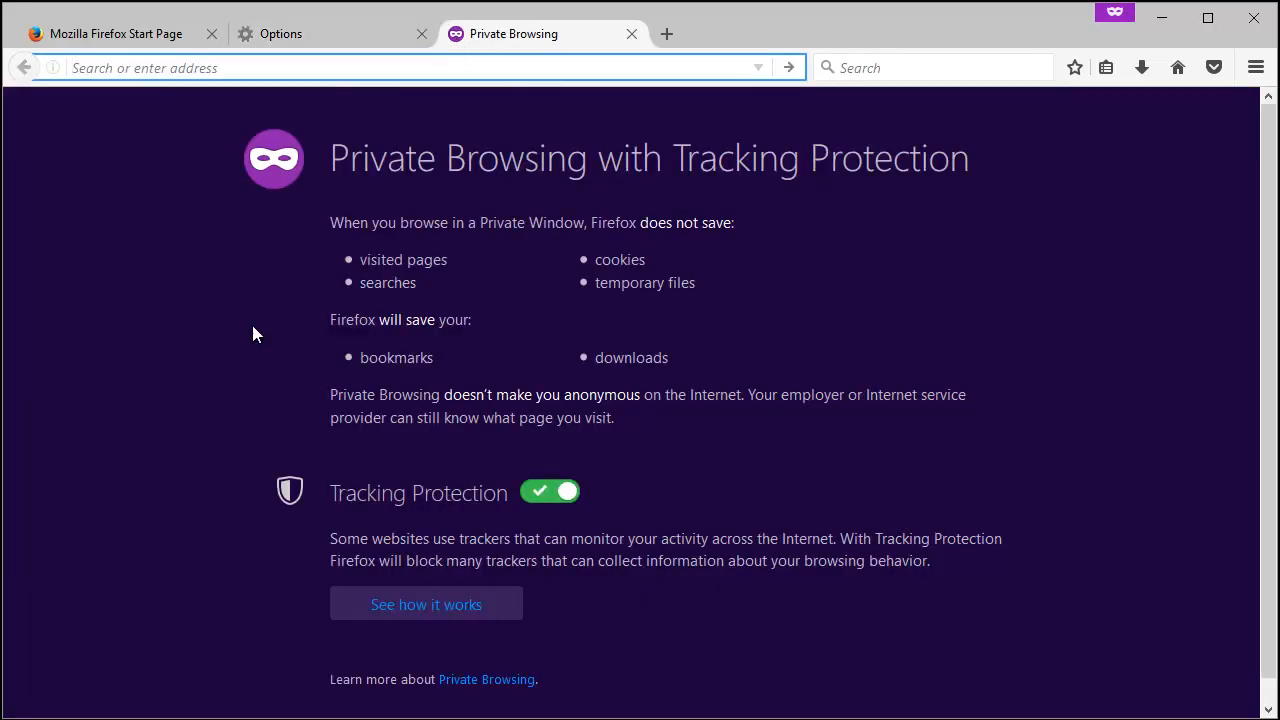
click(116, 32)
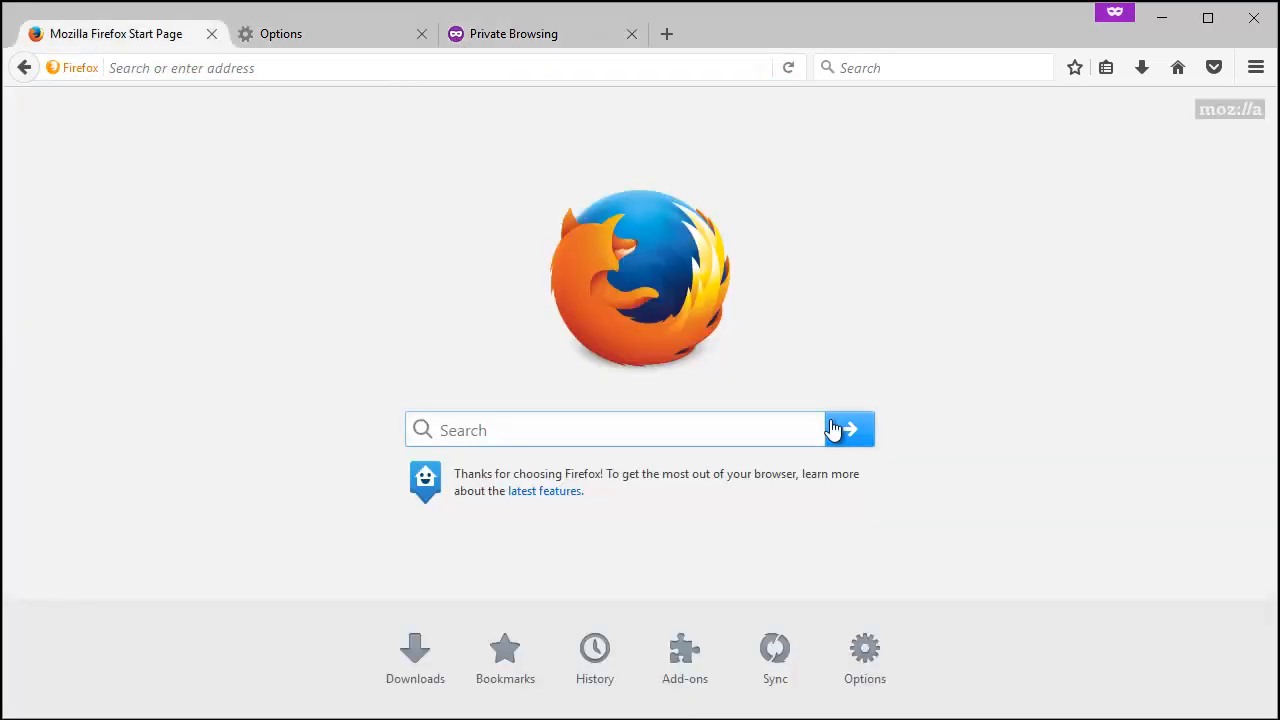
mouse_move(836, 428)
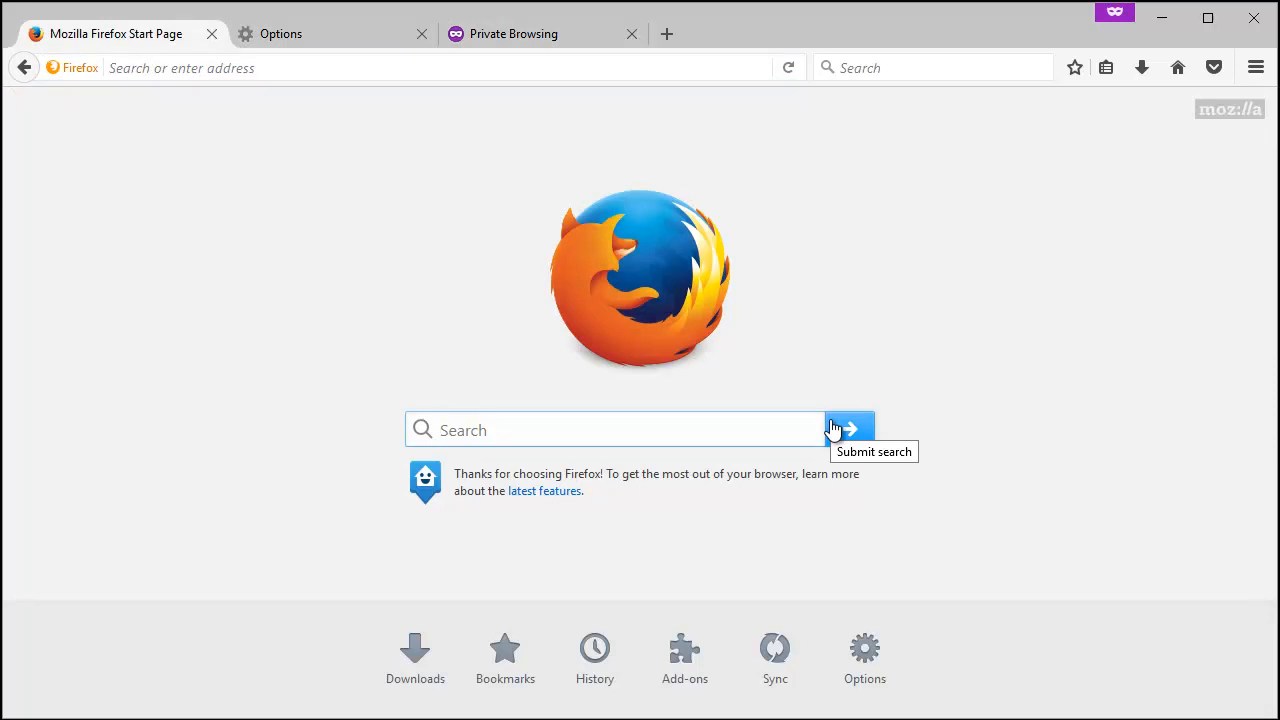